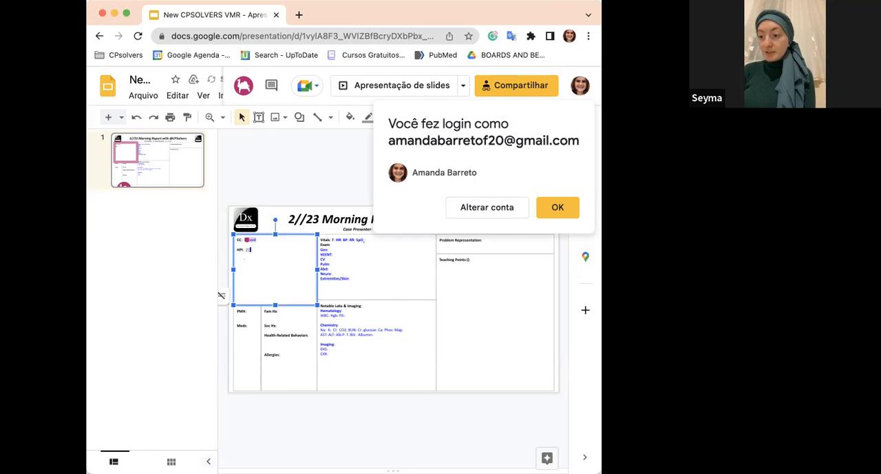
Enter the chief complaint and begin the HPI with '22 y F w/ weakness and'
type("22 y F w/ weakness and")
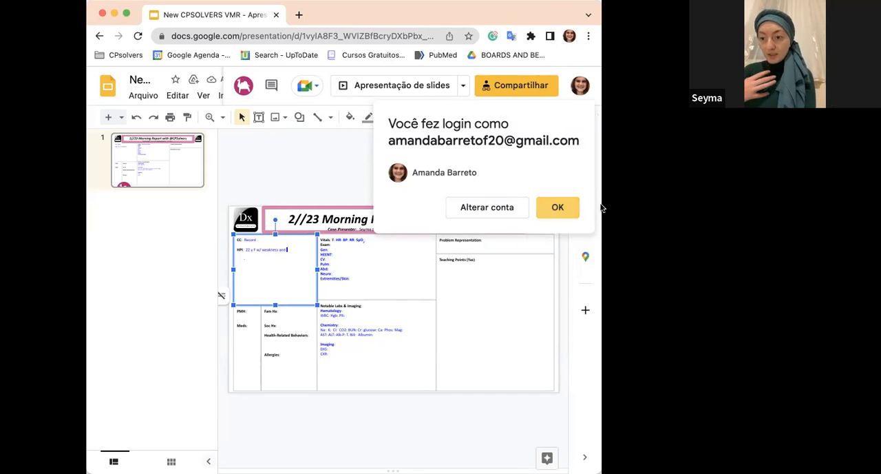
Dismiss the sign-in notice, change the HPI age to 52, and add an asthenia-versus-neurological-weakness teaching point
left_click(558, 207)
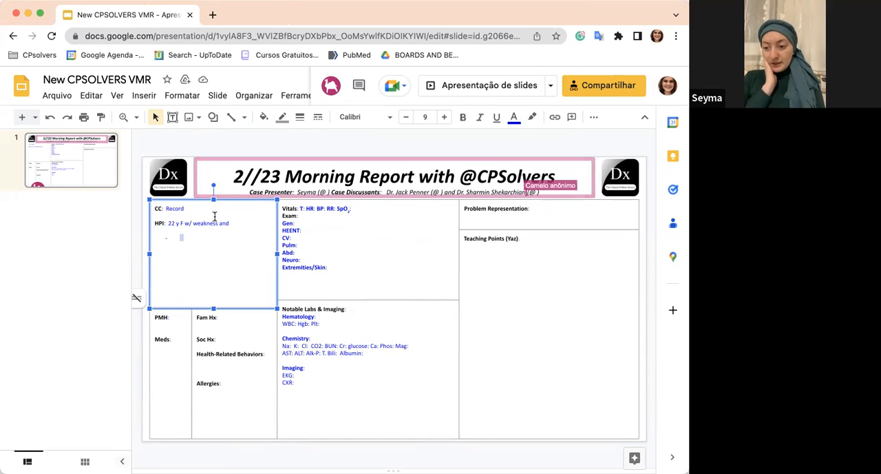
type("R")
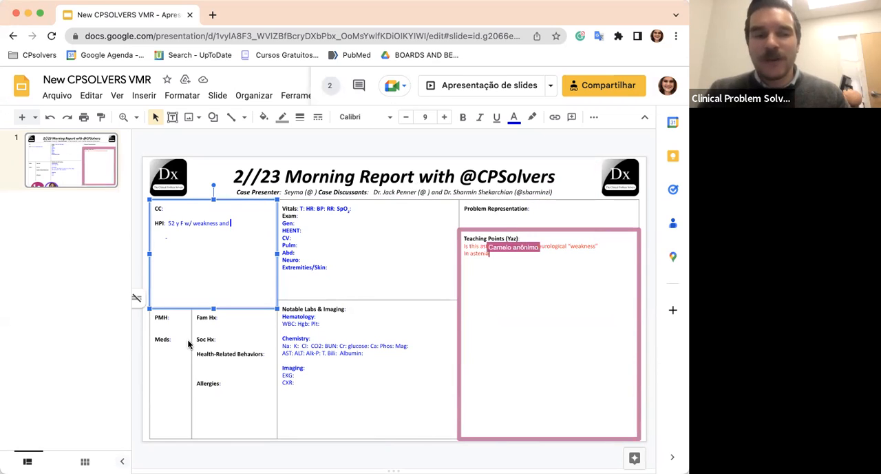
Add 52 y M, weakness over 10 years with ambulation difficulty; note asthenia, neuro axis, strength testing
type("look for")
type("M")
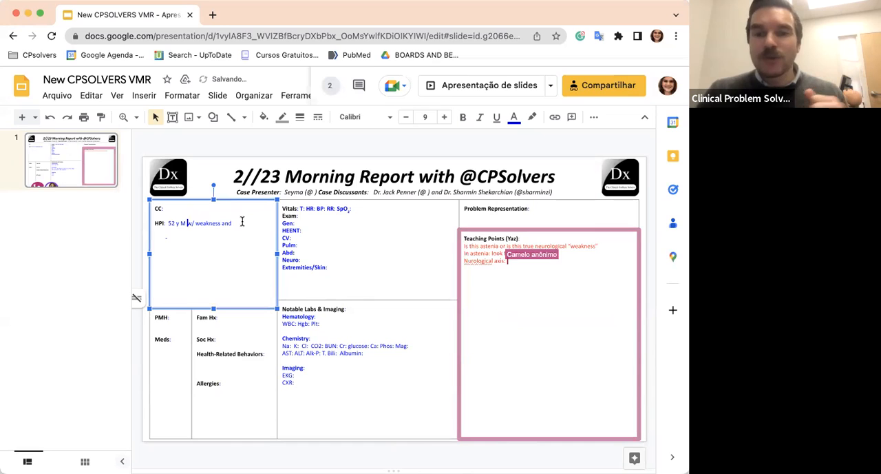
type("Brain")
type("greater than 10years")
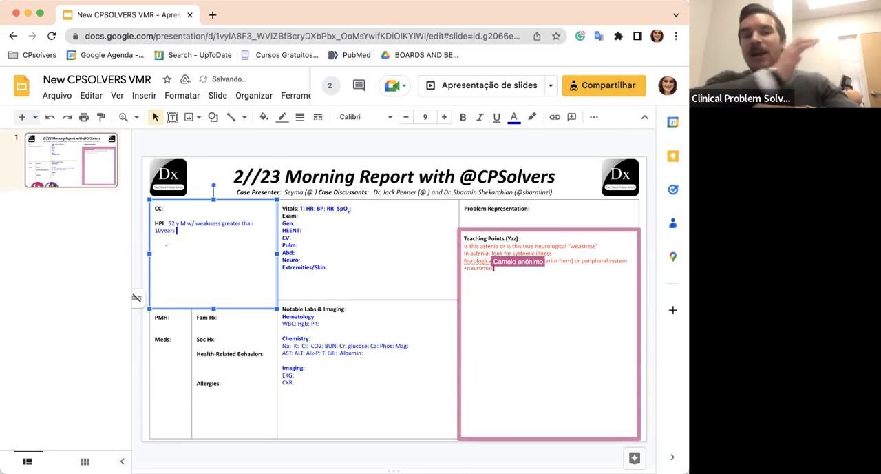
type("ago.")
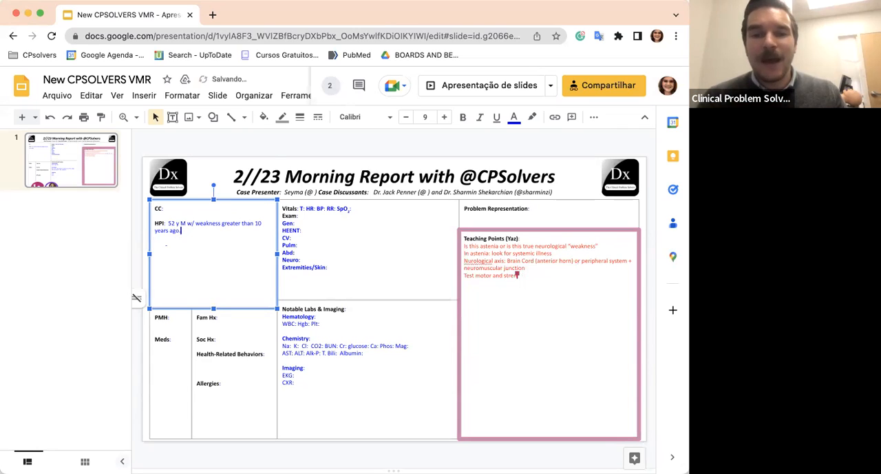
type("strenght")
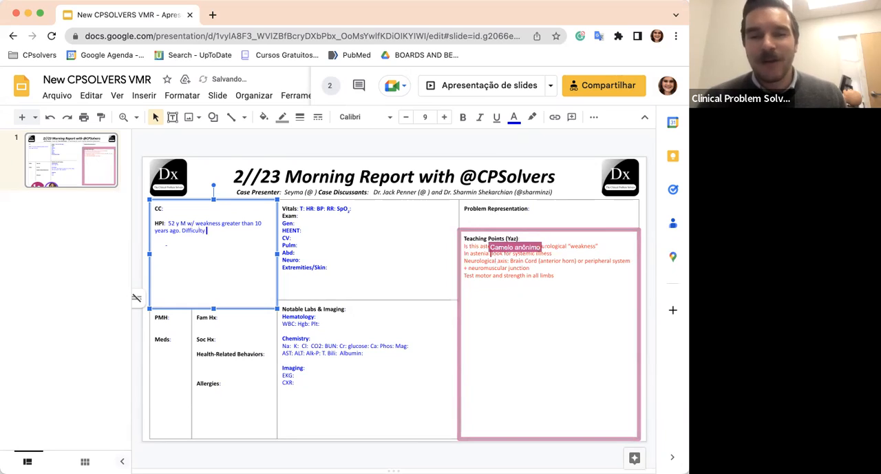
type("w")
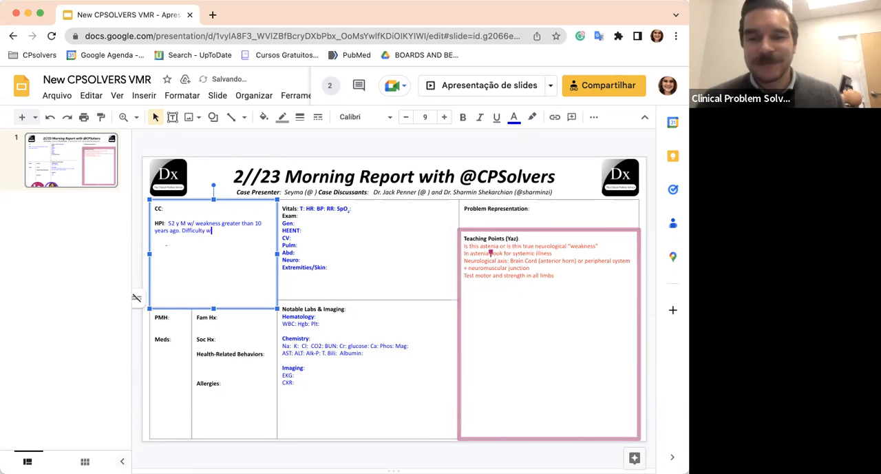
type("ambulation")
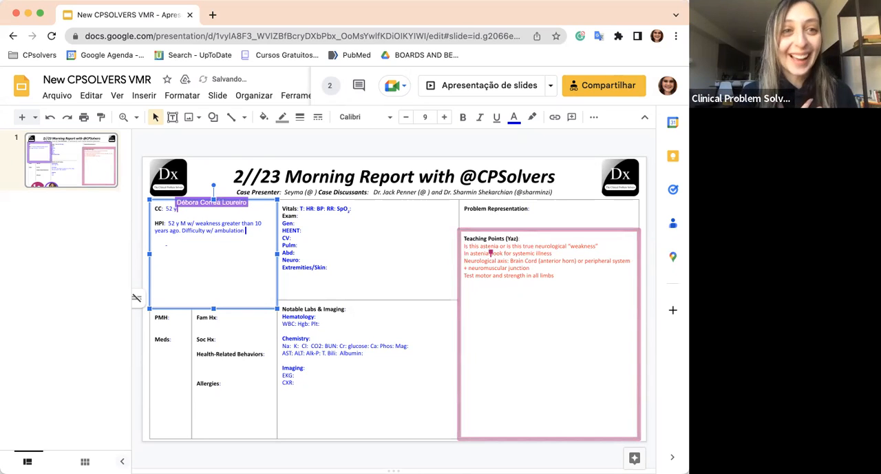
Extend the HPI with stair-climbing weakness, swallowing difficulty with liquids and sexual difficulty
type("especially")
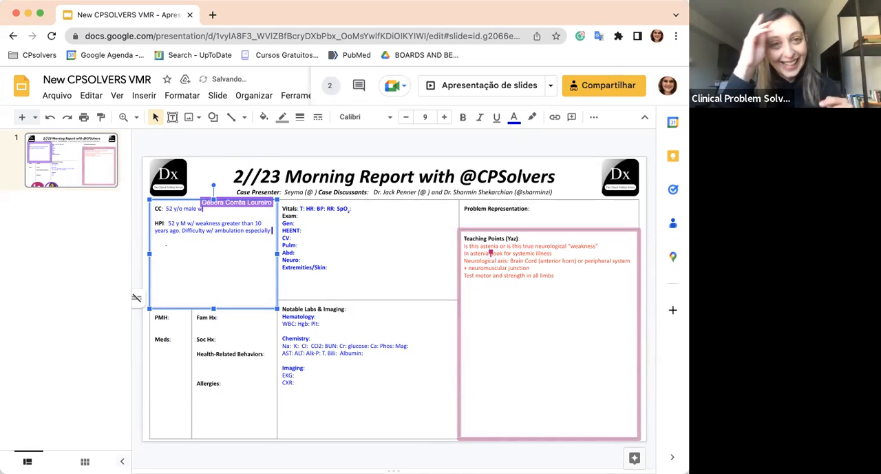
type("climbing")
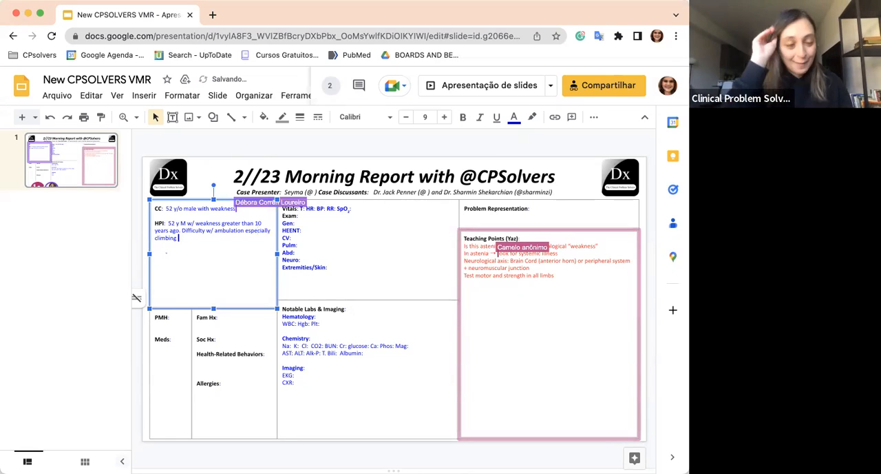
type("stairs")
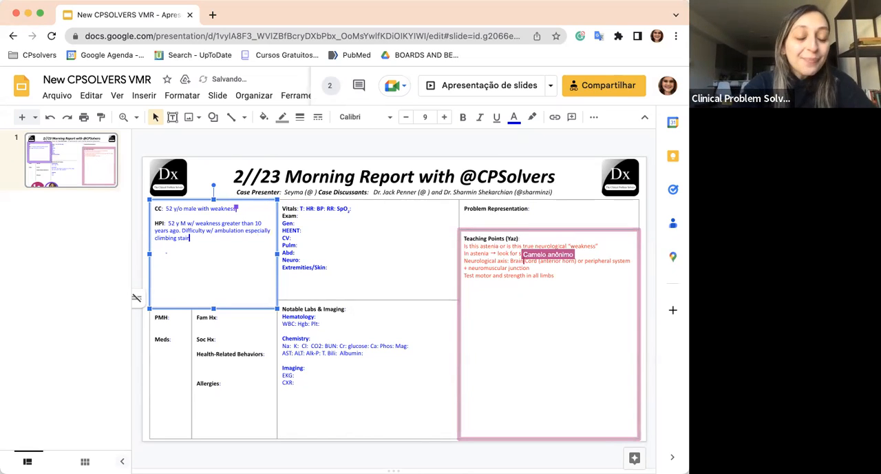
type("and standing up")
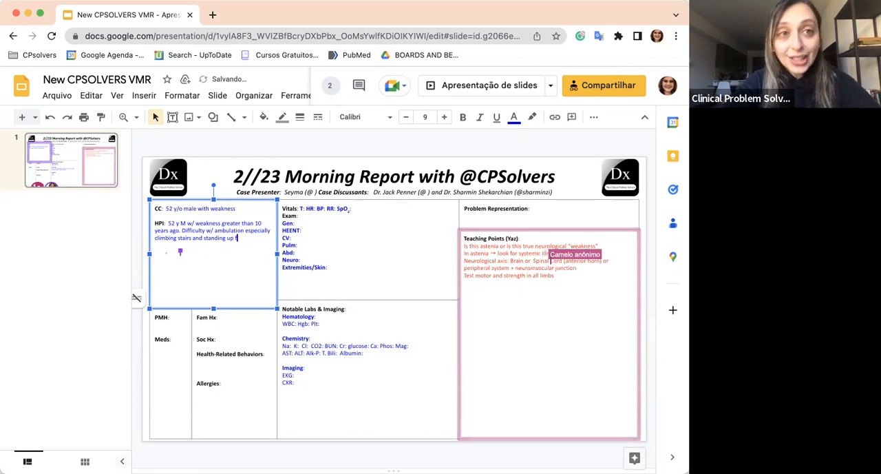
type("from a seated position. Had diff")
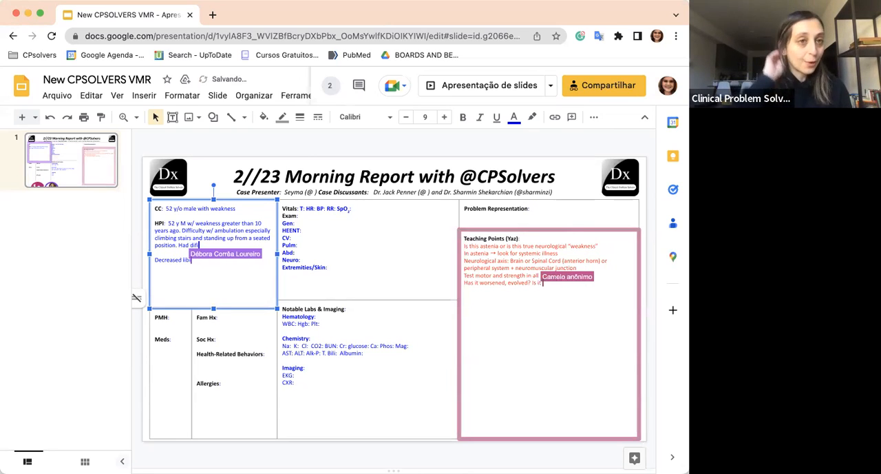
type("accompanied by othe S&S")
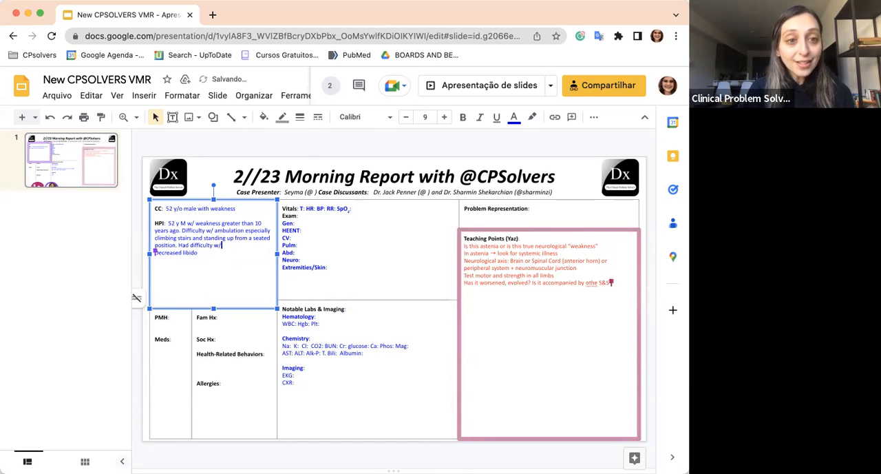
type("sa")
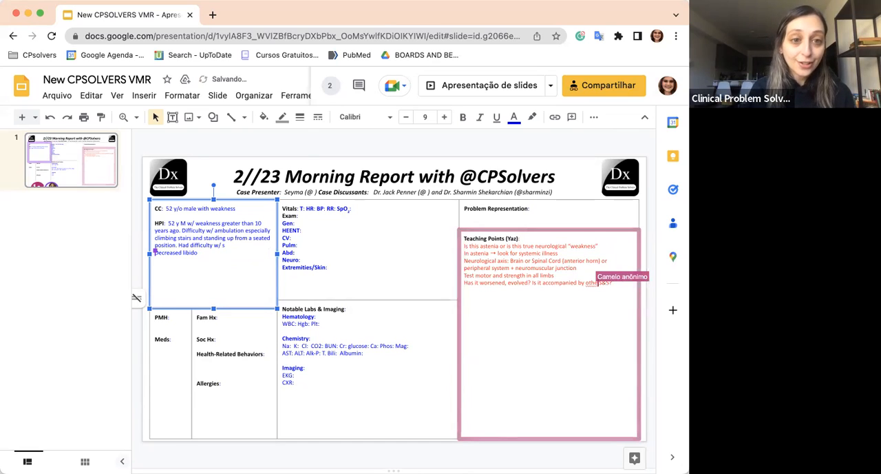
type("swallowing")
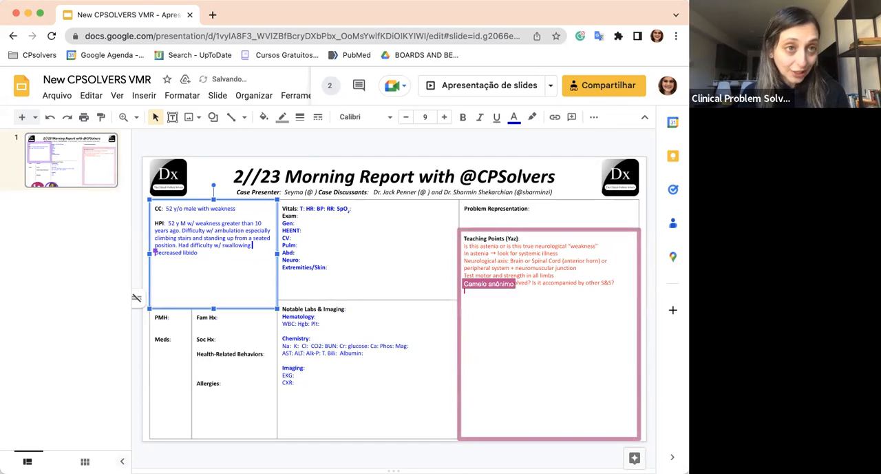
type("Difficulty swallowin")
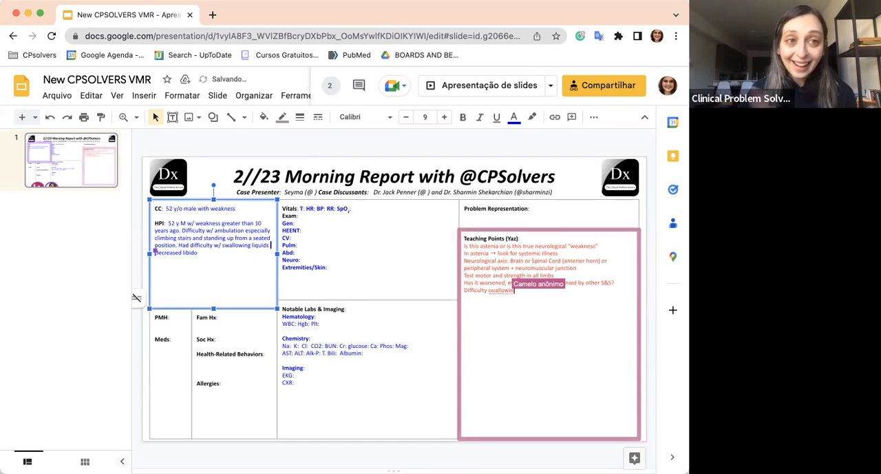
type("and stated that he had dec")
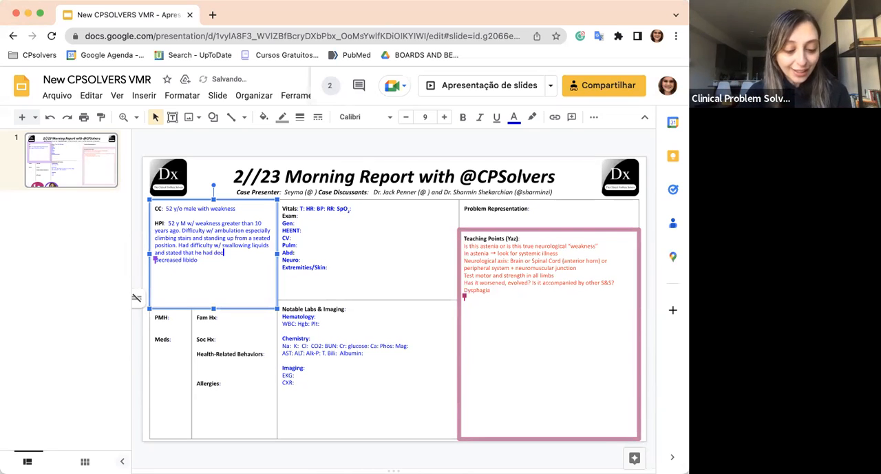
List oropharyngeal versus esophageal dysphagia causes like strictures and strokes, and note no sexual activity
type("Oropharyngeal vs. Esophageal")
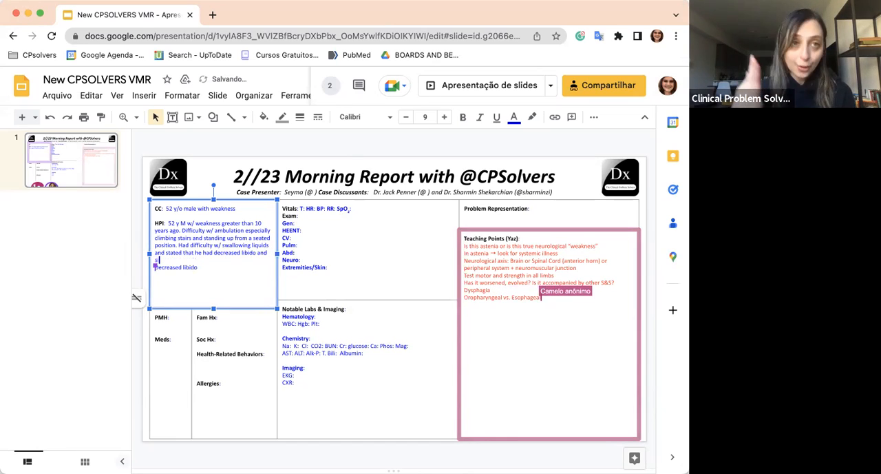
type("ignificant")
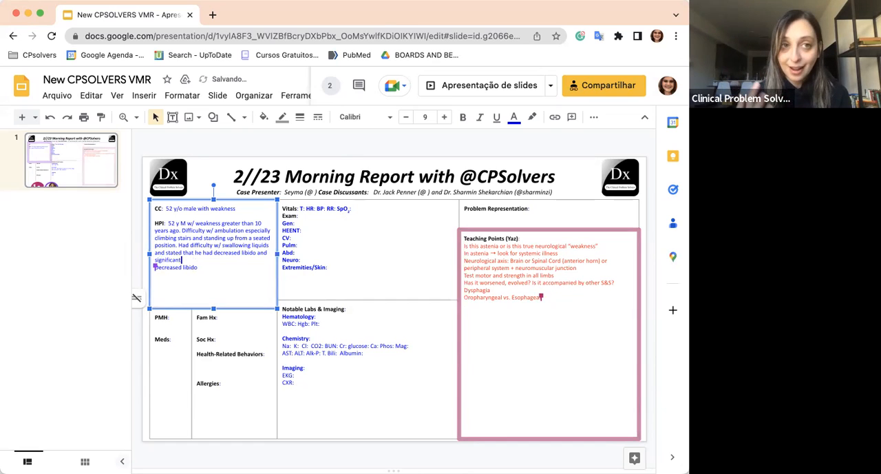
type("Strictures, Sti")
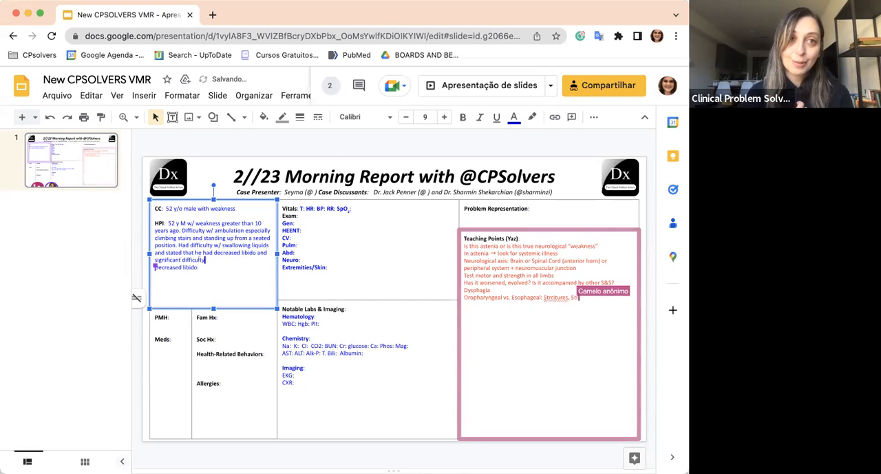
type("Strokes,")
type(" achieving an erection and lacked")
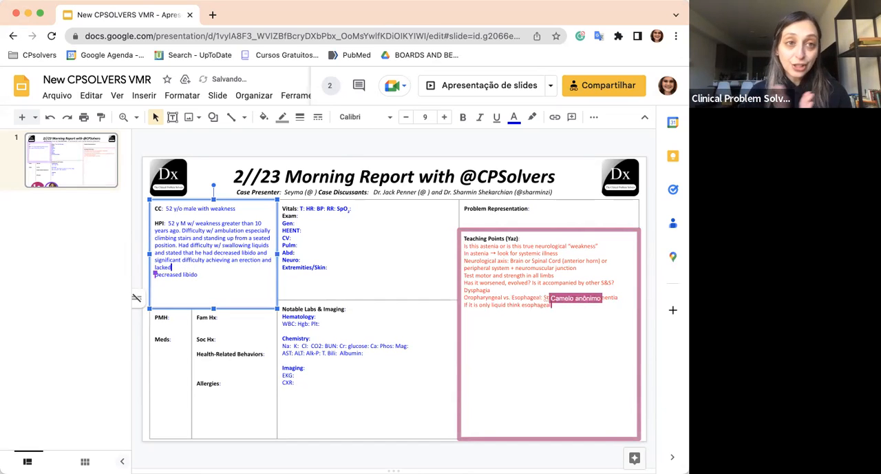
type("any active sexual lifw")
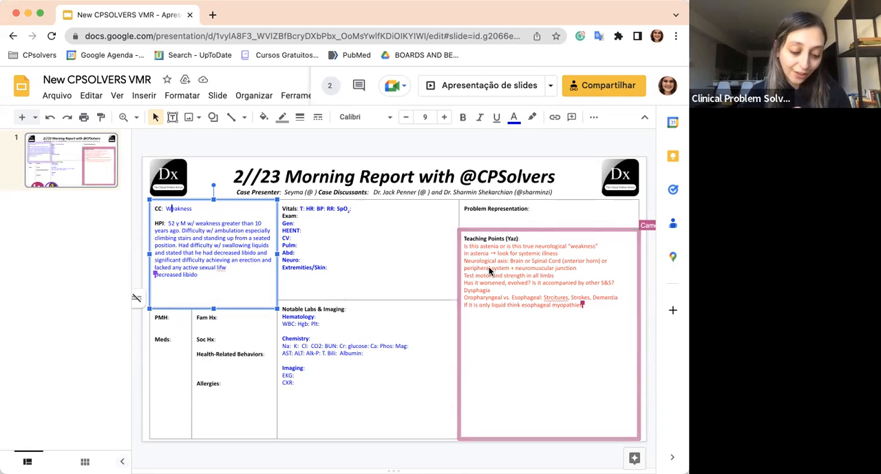
mouse_move(521, 322)
type("Tx intravenous")
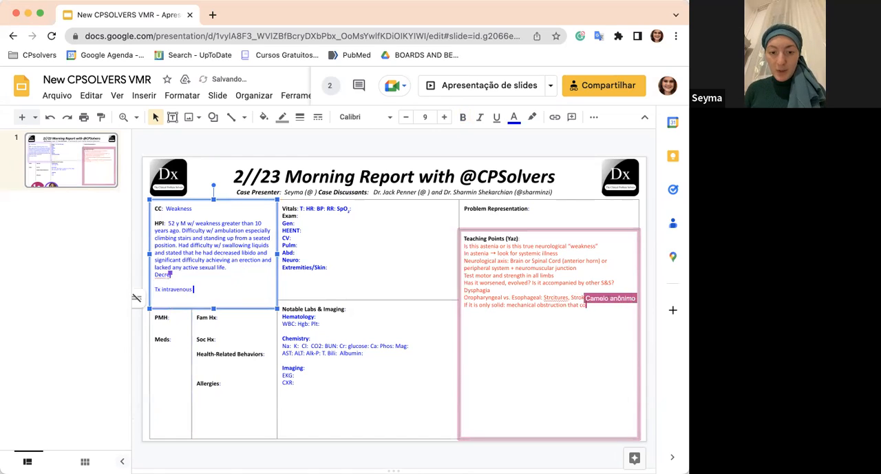
Add intravenous immunoglobulin treatment to the HPI and correct the 'immunoglobulin' misspelling
type("imur")
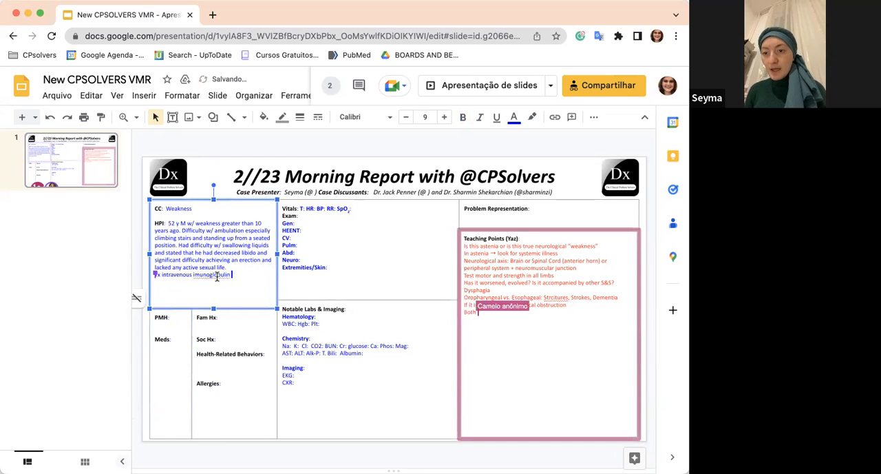
right_click(210, 274)
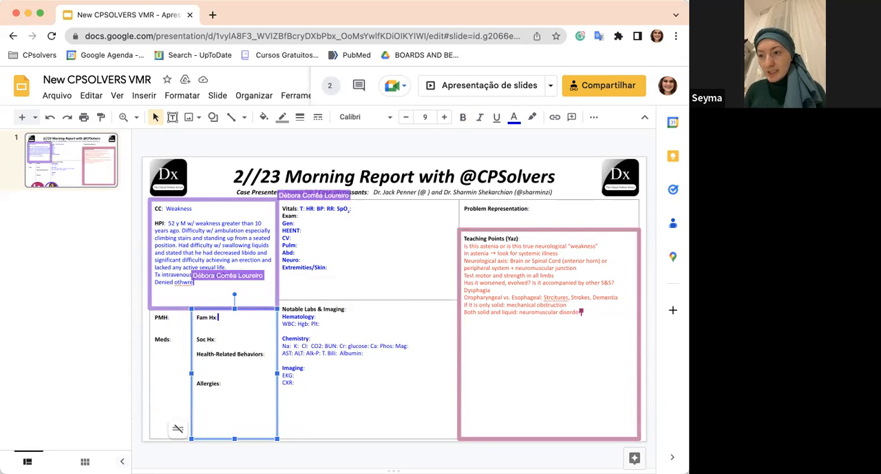
Record 'Brother w/ similar symptoms' under Fam Hx and add esophageal dysmotility notes to Teaching Points
type("Brother")
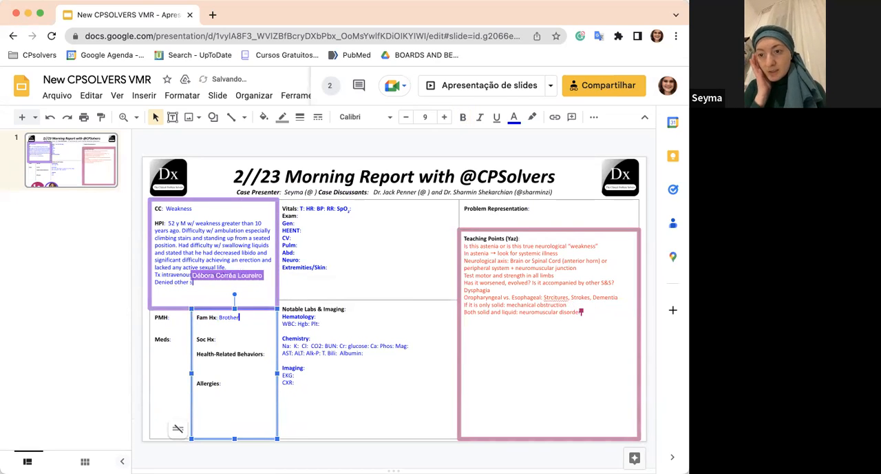
type("w/ similar symptoms")
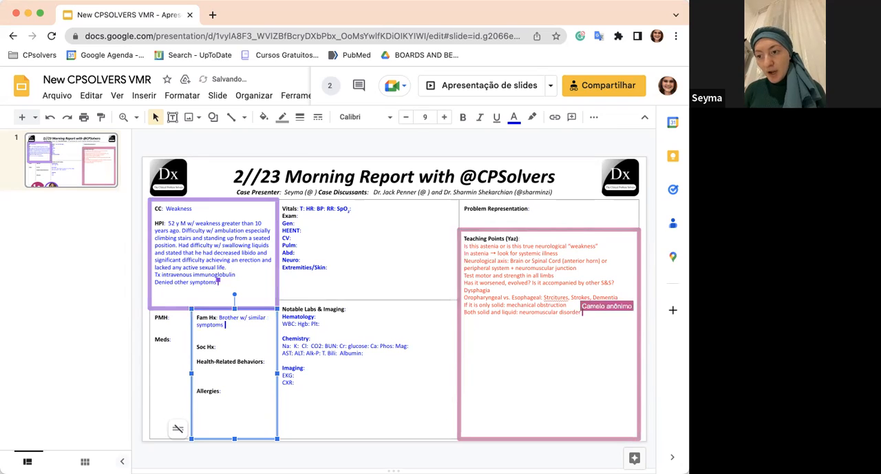
type("respo")
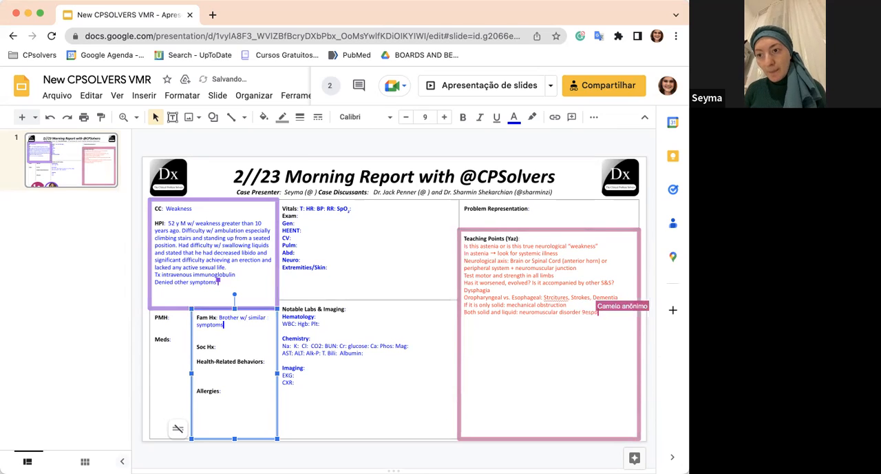
type("and")
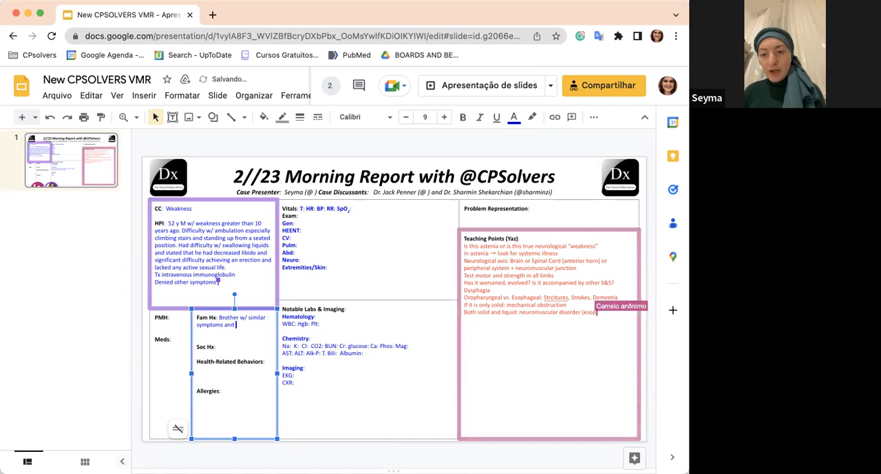
type("esophageal dismo")
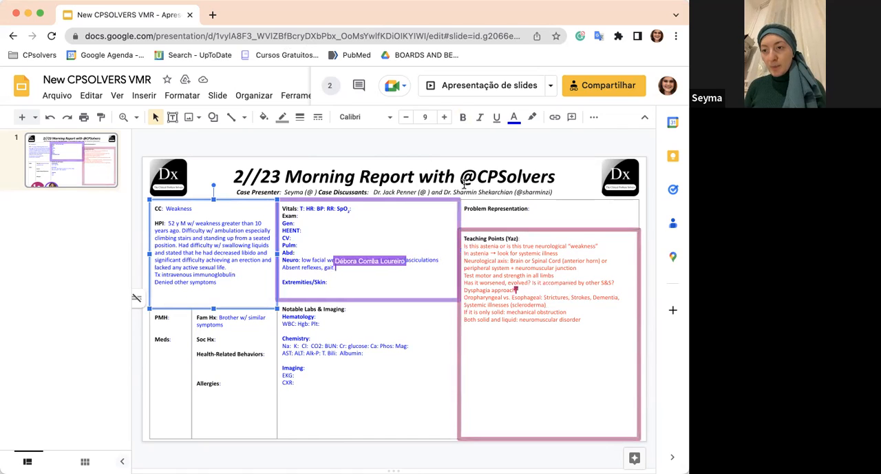
Add 'tongue atrophy w/ fasciculations' to the neuro exam and polymyositis to HPI and PMH
type("tongue atrophy w/ fasciculations")
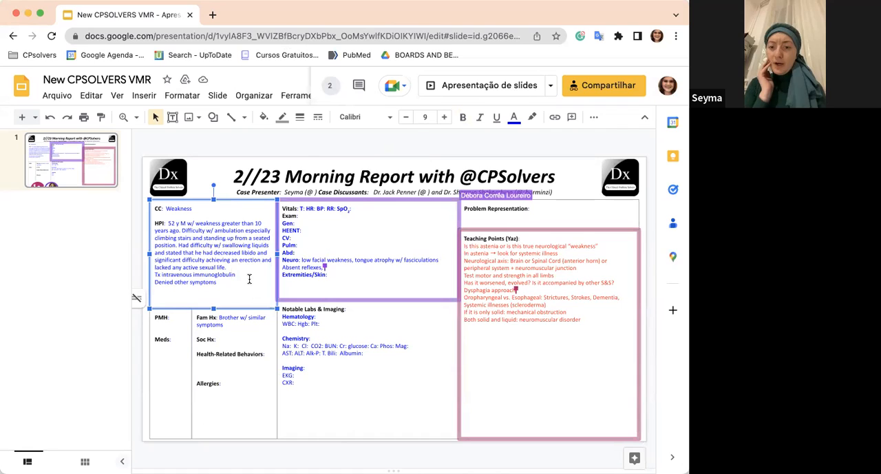
type("because of")
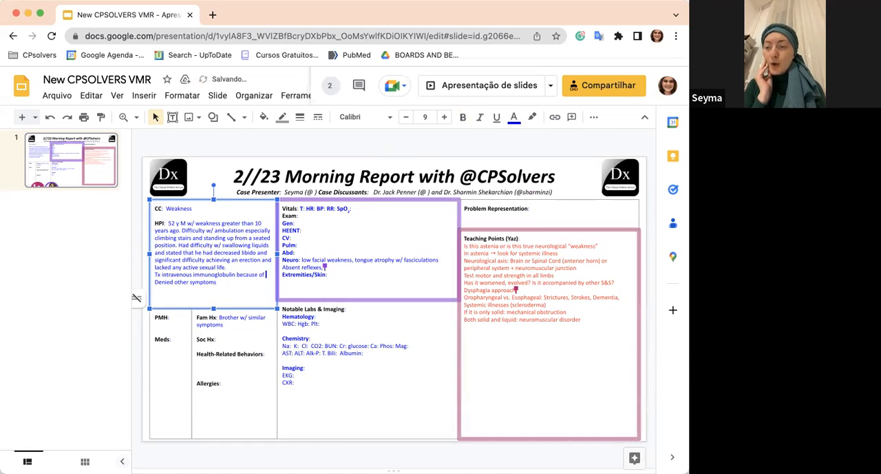
type("poli")
type("Diagnosed w/ polymyositis ")
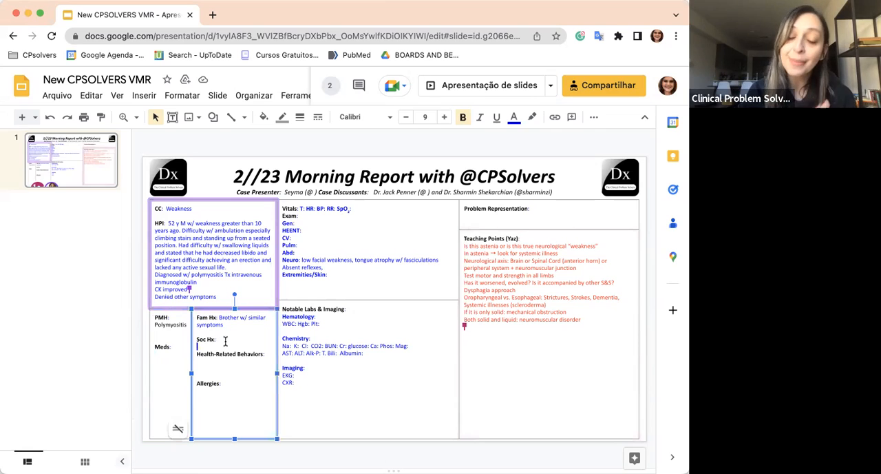
Set Soc Hx and Allergies to None and add the fasciculation-plus-absent-reflex LMN teaching point
type("None")
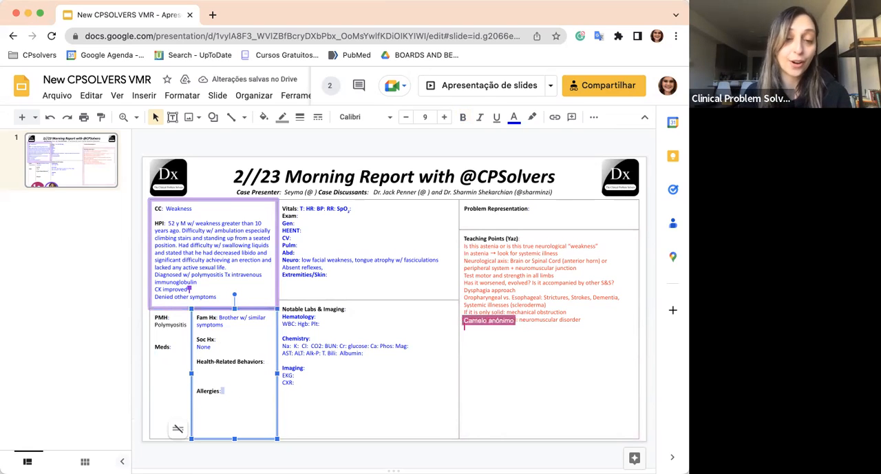
type("noNE")
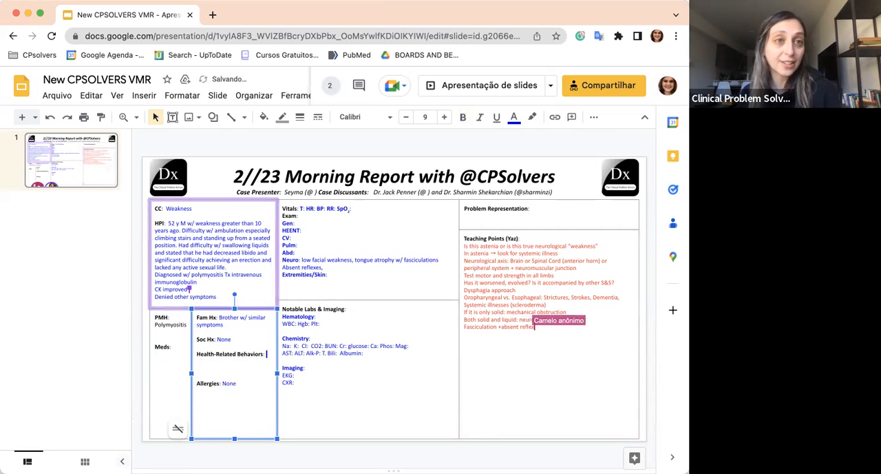
type("neuromuscular disorder")
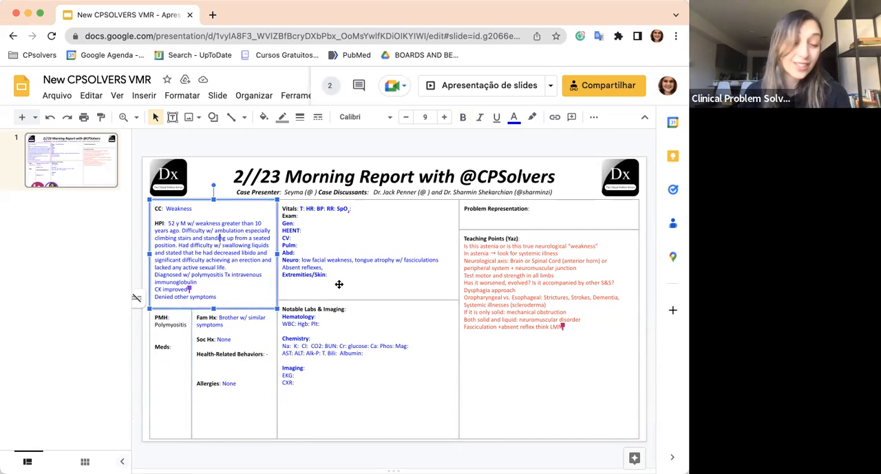
mouse_move(275, 6)
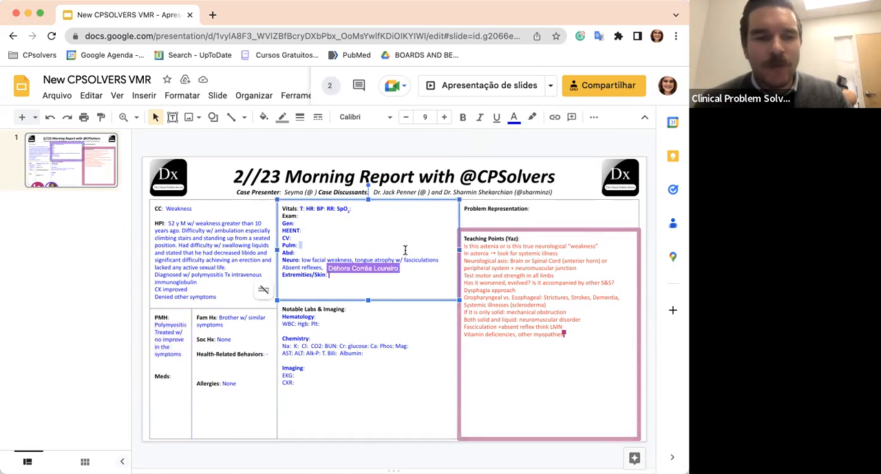
Add teaching points on vitamin deficiencies, gynecomastia causes, endocrinopathies and spironolactone
type("Glycer")
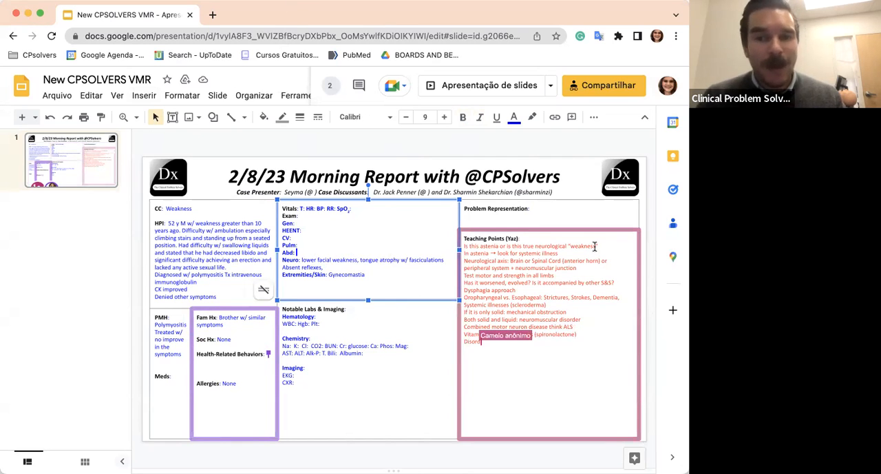
type("Disorders of en")
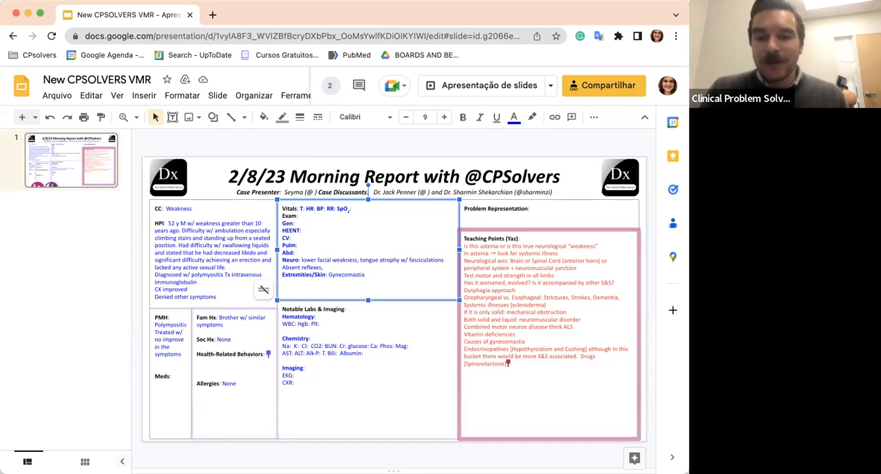
mouse_move(619, 249)
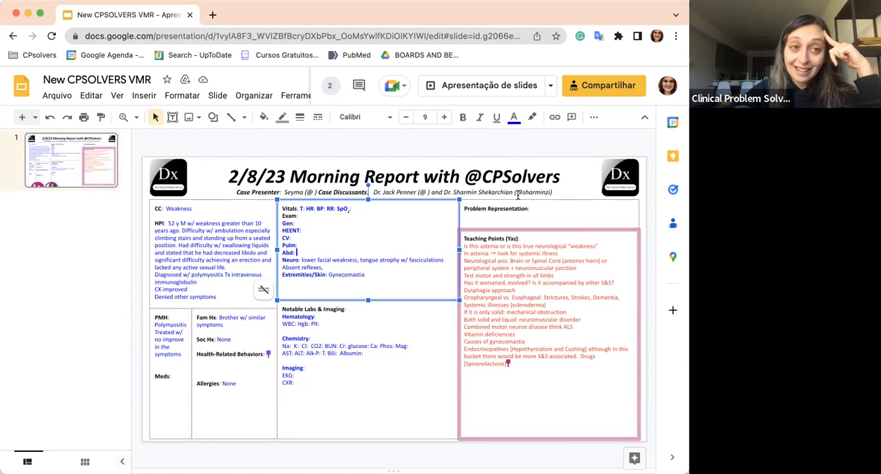
Add 'Kennedy dx (Spinobulbar muscular atrophy)' to Teaching Points and start a '2007:' line below the exam
type("Kennedy dx (Spinobulbar muscular atrophy")
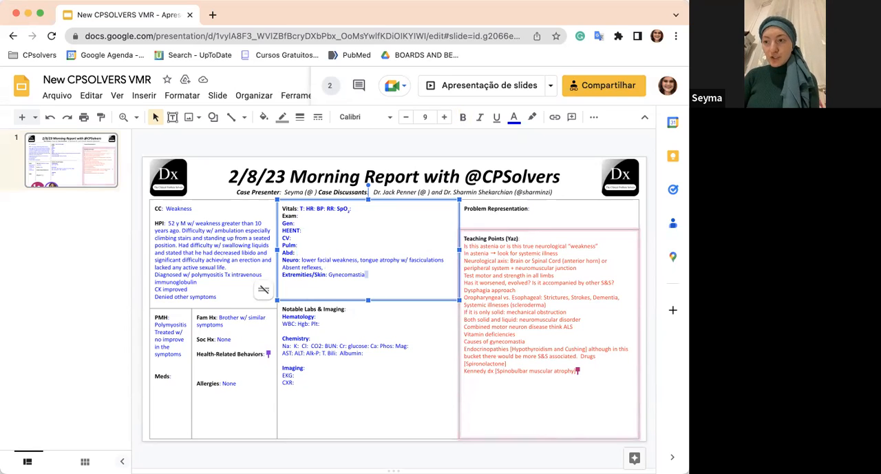
type("2007:")
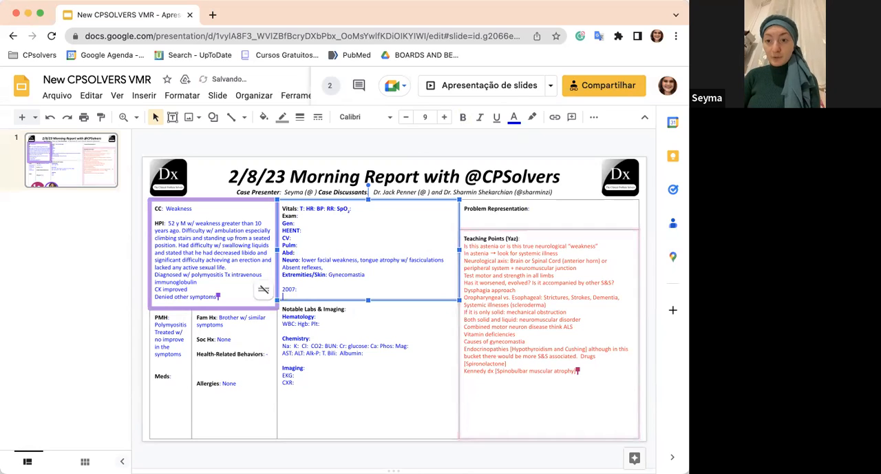
Add the '2011: MRI follow up' and '2007: Biopsy' history lines to the slide
type("2011: f")
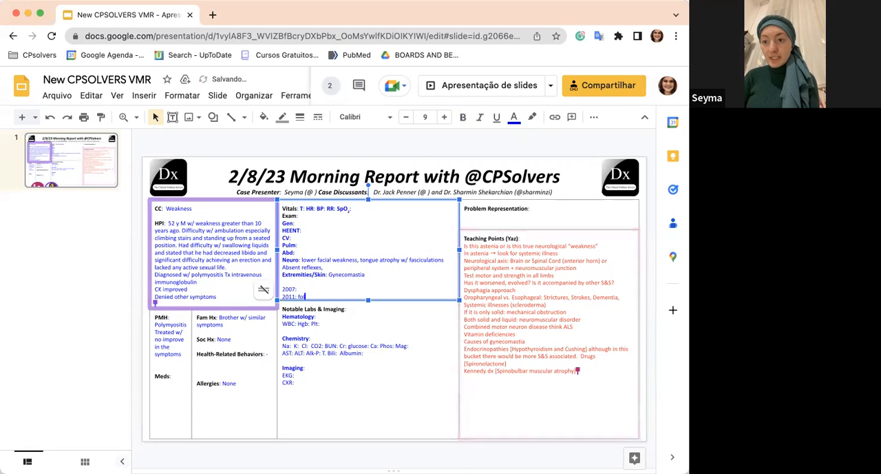
type("ollow up MRI extremity edema")
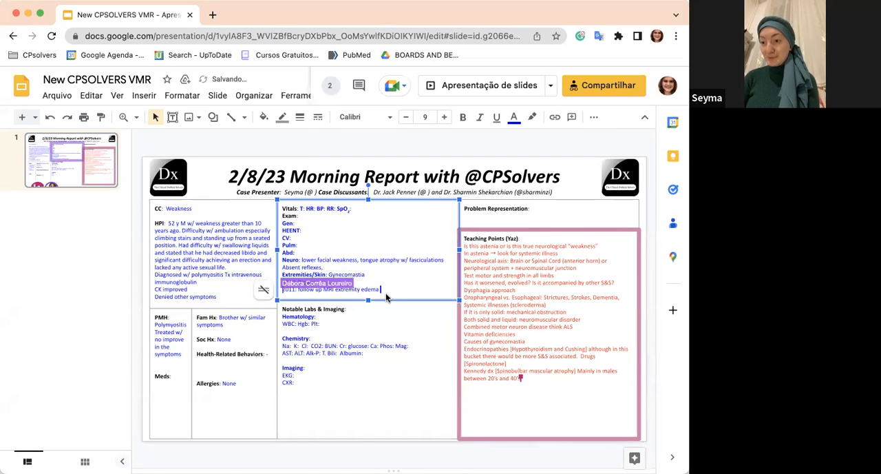
type("2007: Biopsy of muscle")
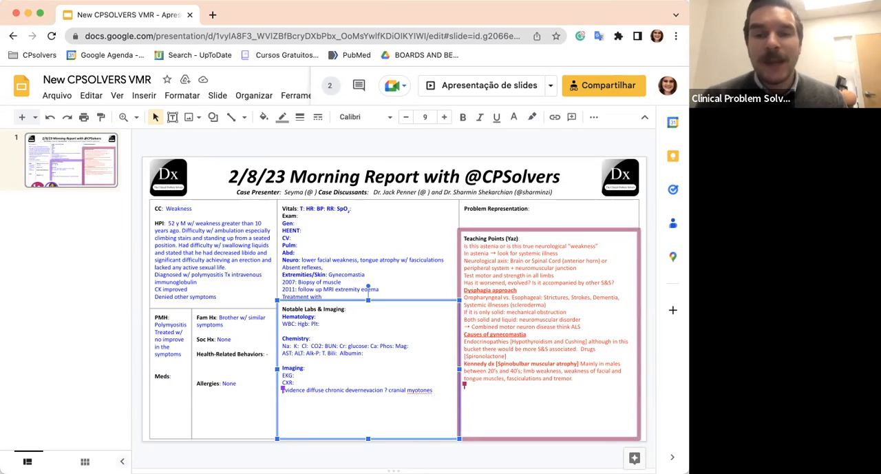
Add teaching notes on neuropathic versus myopathic disorders, including CK levels, to the Teaching Points list
type("Neuropathic vs.")
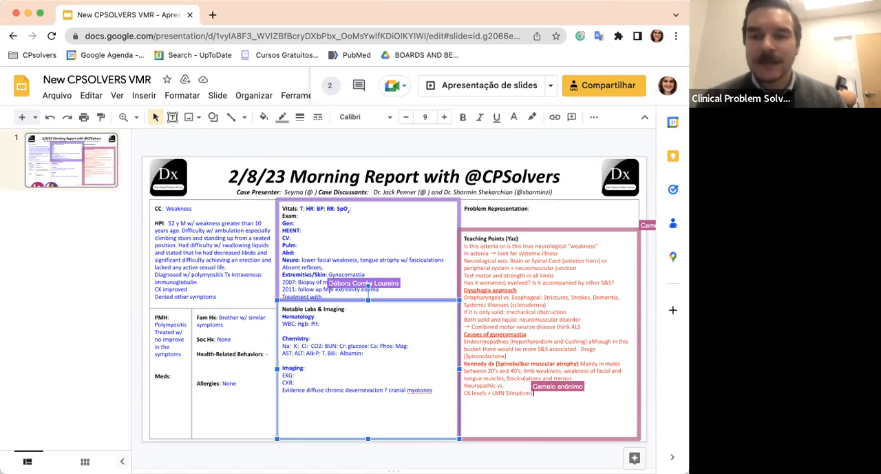
type("suspe")
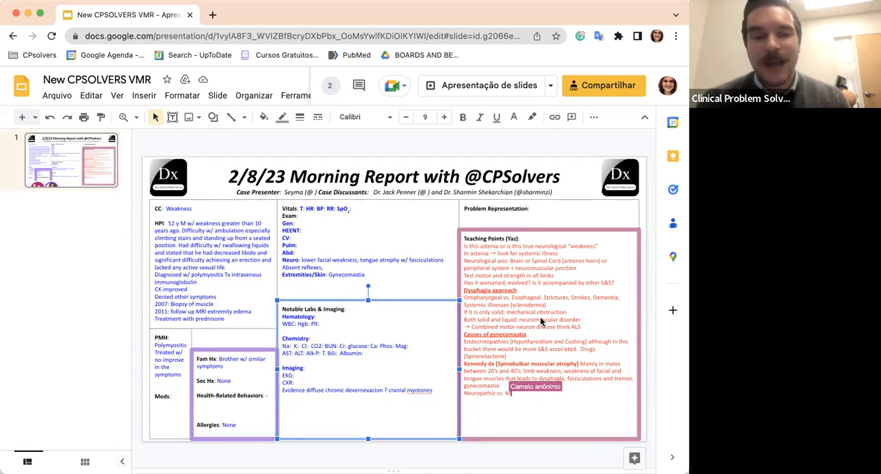
type("Myopathic disorders")
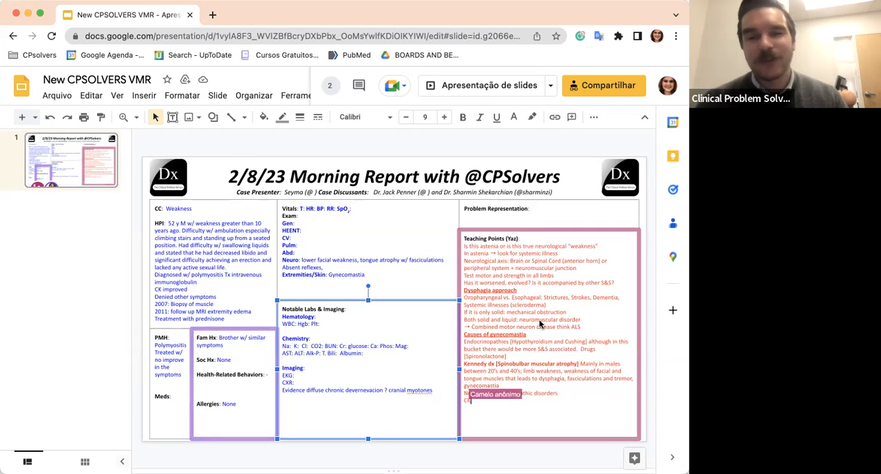
type("CK + M")
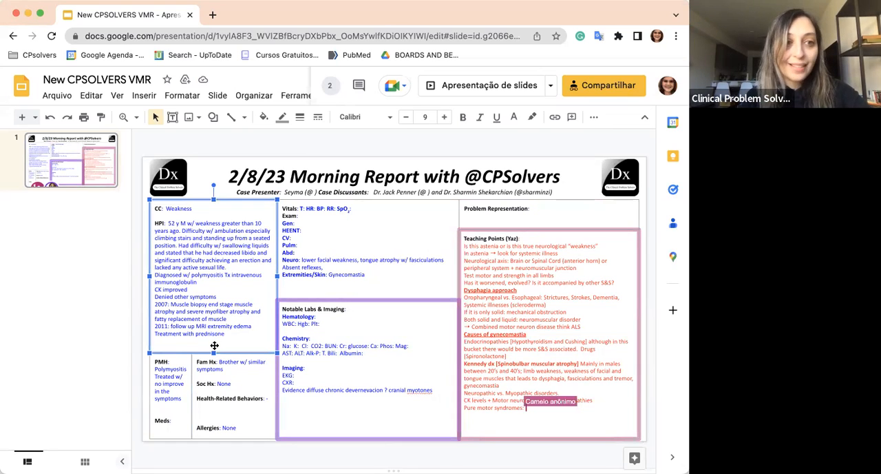
type("TR")
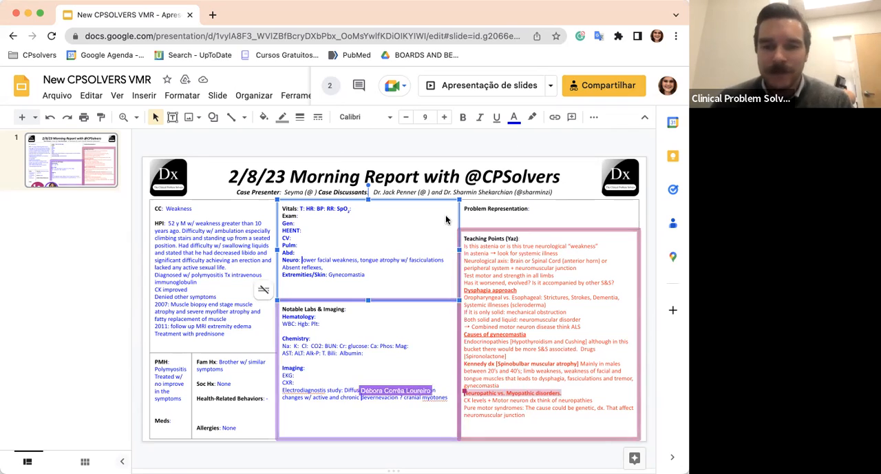
Add the electrodiagnostic findings and 'Final Dx: Kennedy Disease' at the bottom of the labs box
left_click(394, 176)
type("Final Dx:")
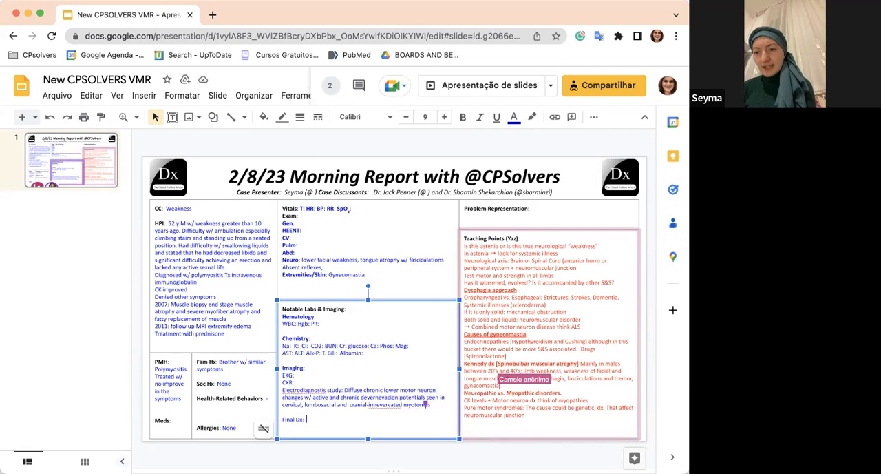
type("Kene")
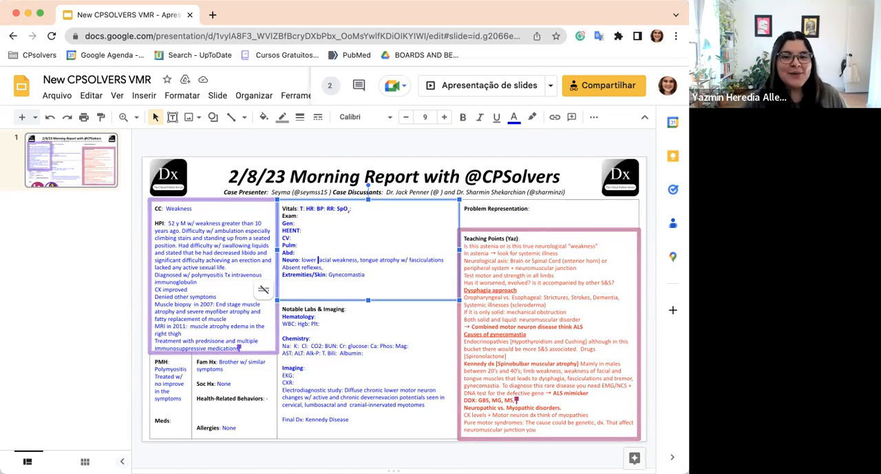
mouse_move(328, 252)
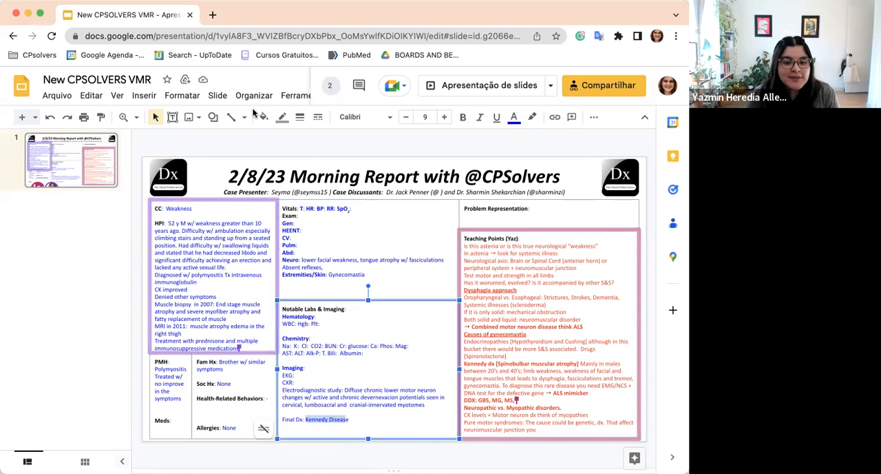
mouse_move(514, 116)
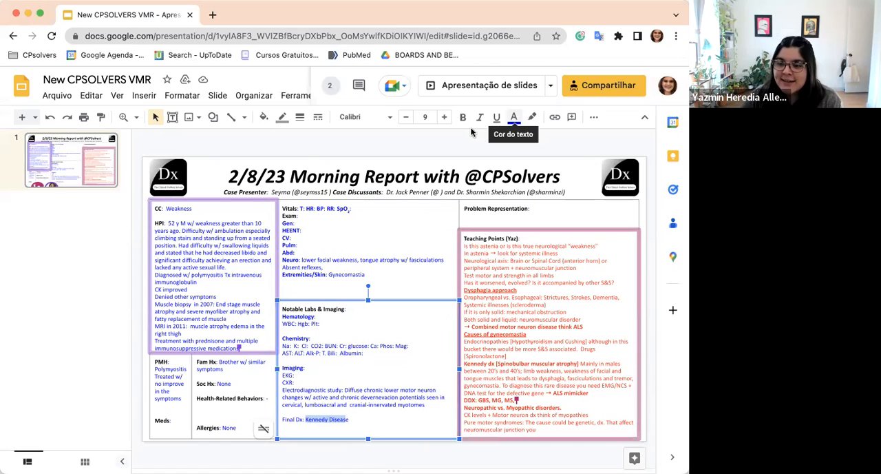
Color the 'Kennedy Disease' diagnosis and the 'Weakness' complaint red
left_click(514, 116)
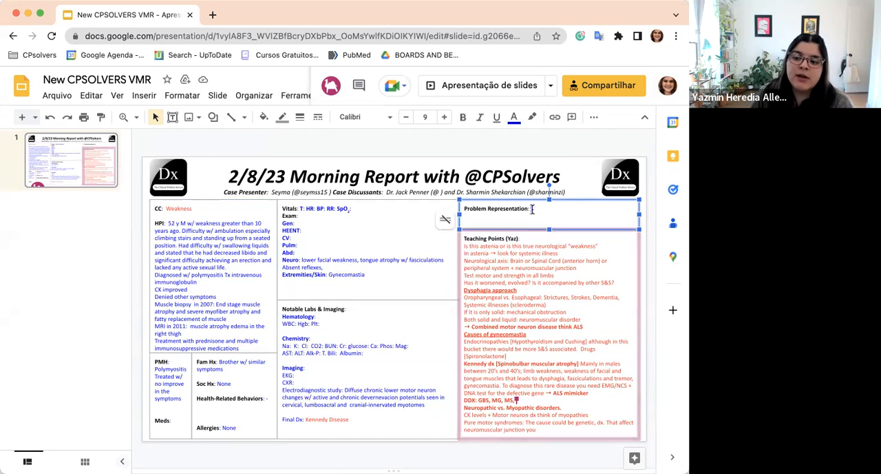
Write 'Elderly male complaining of chronic weakness and difficulty ambulation' as the problem representation
type("El")
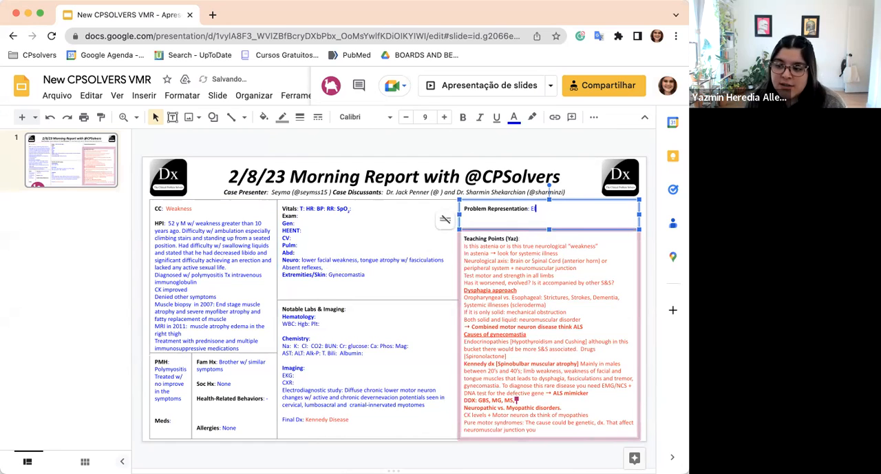
type("derly")
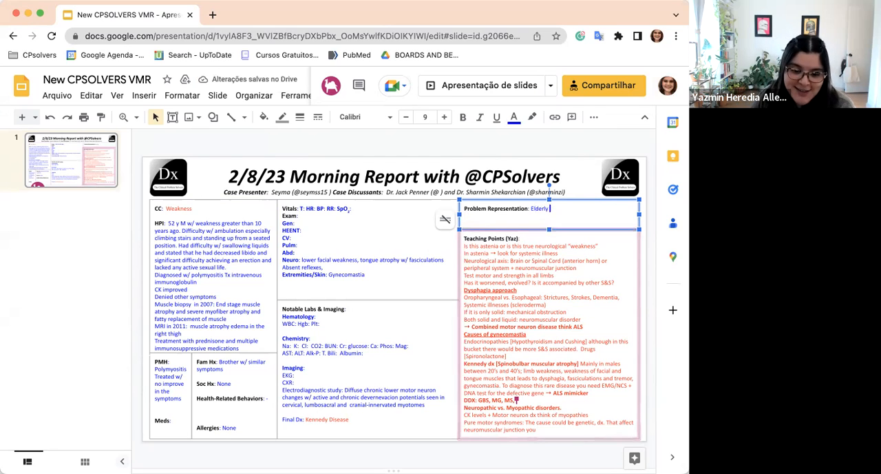
type("male")
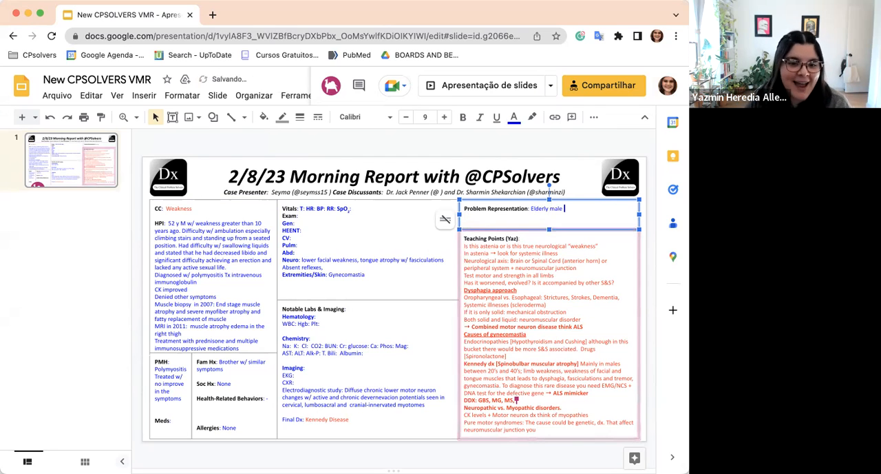
type("complaining of weakness,")
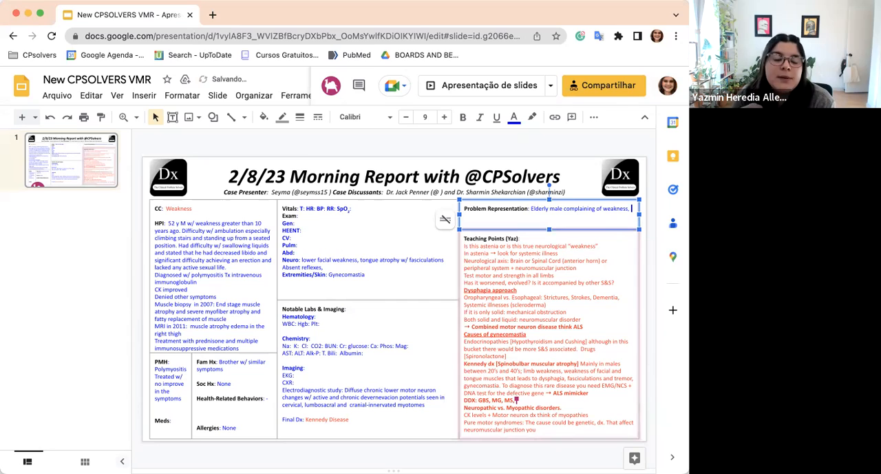
type("difficulty")
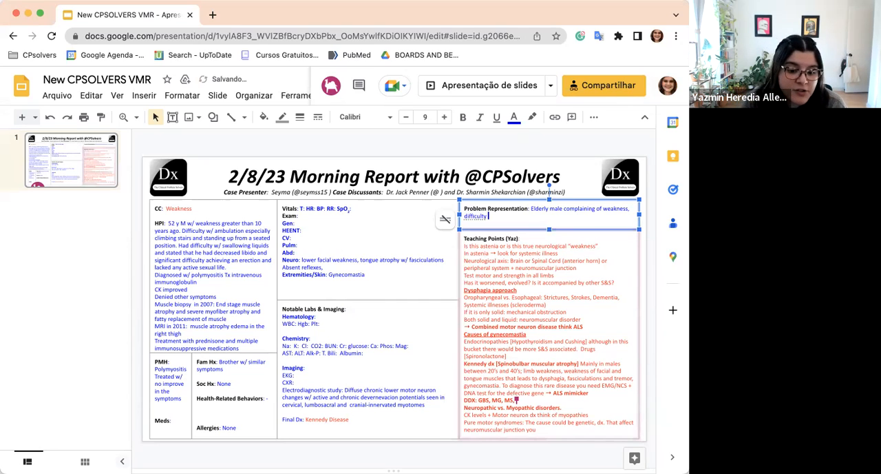
type("ambulation")
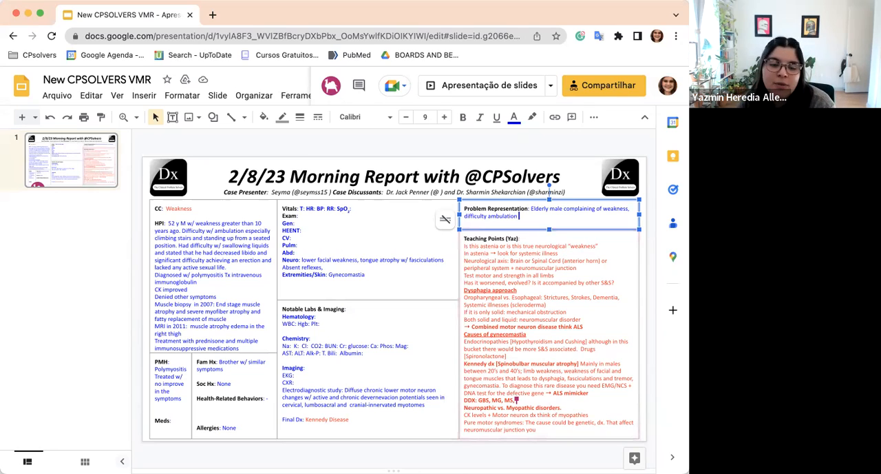
type("and")
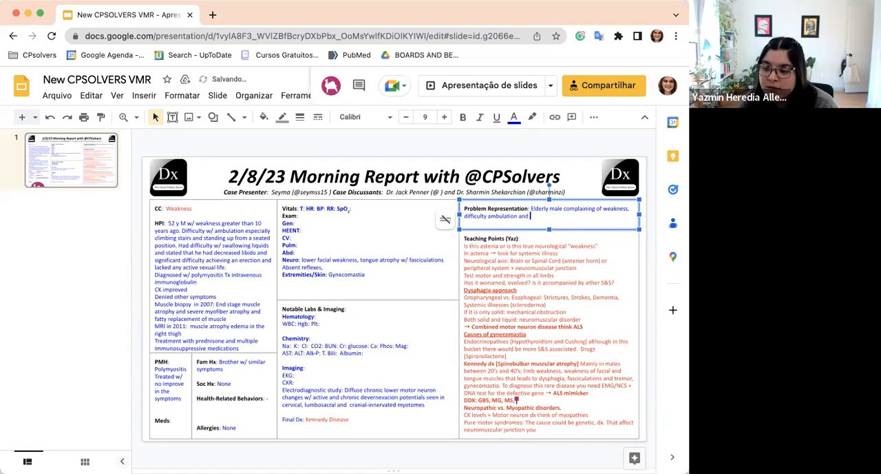
type("sw")
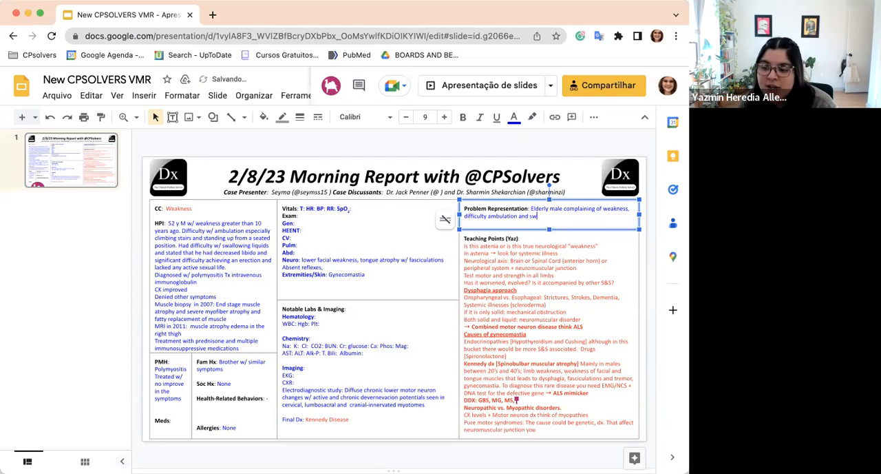
key("Backspace")
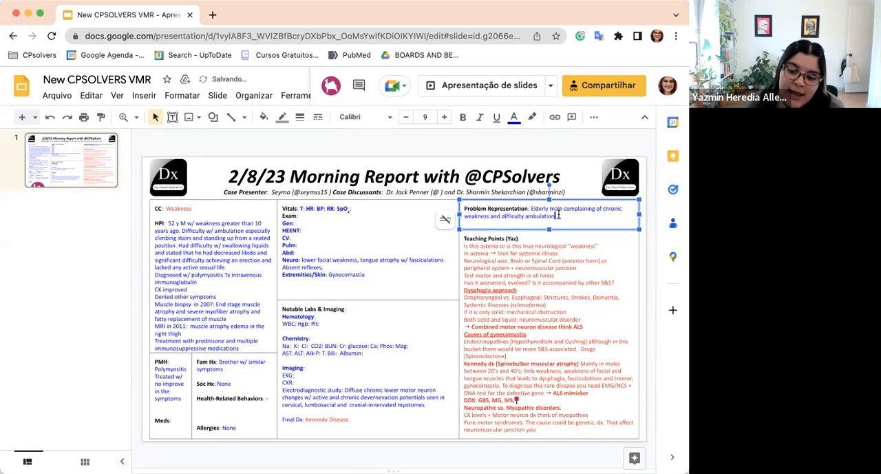
Append '. Difficulty swallowing liquids and had decreased libido' to the problem representation
type(".")
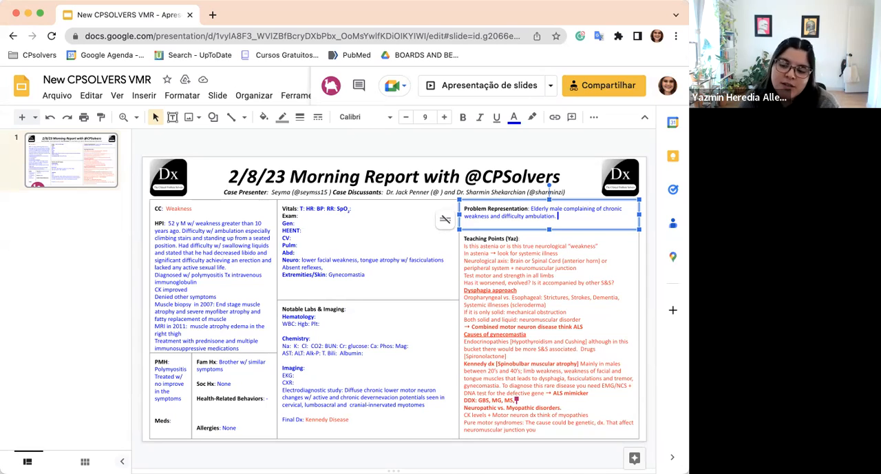
type("Difi")
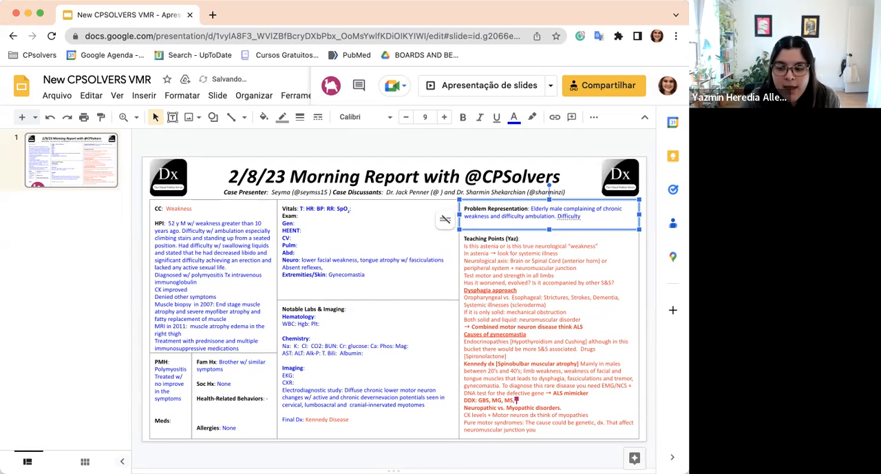
type("swallowi")
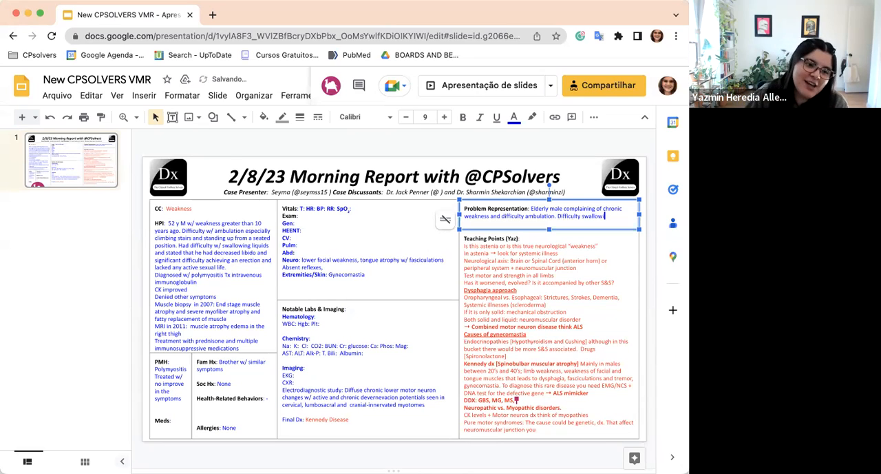
type("liqui")
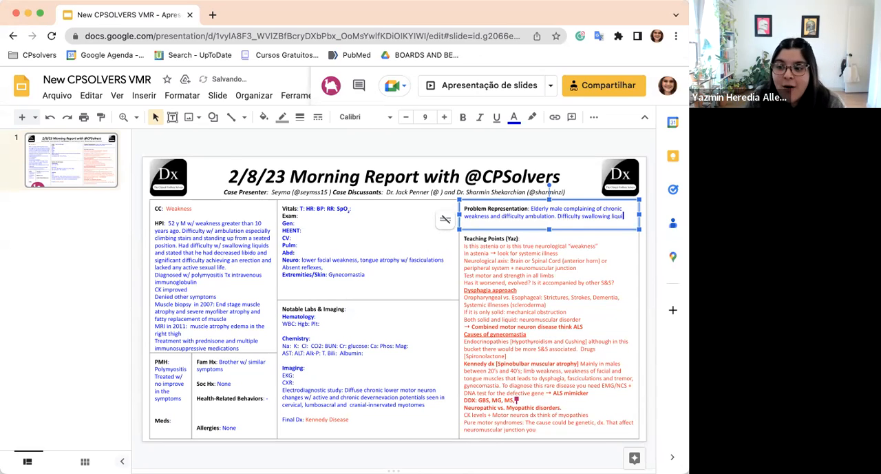
type("and had d")
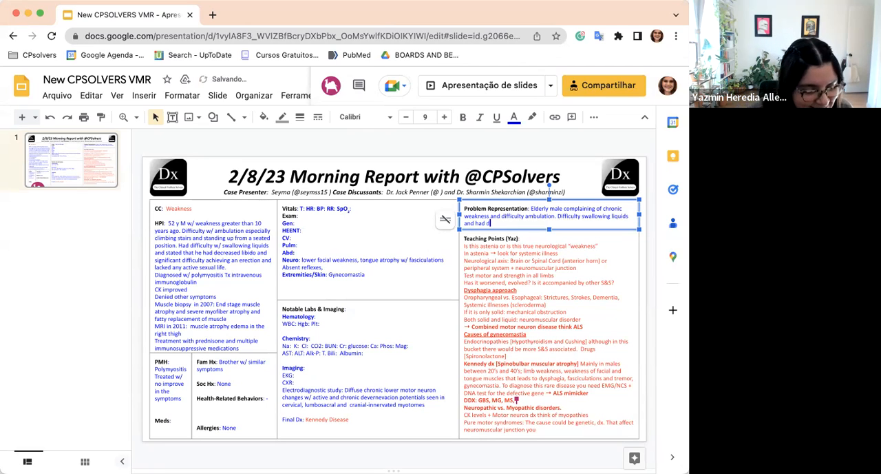
type("ecrease")
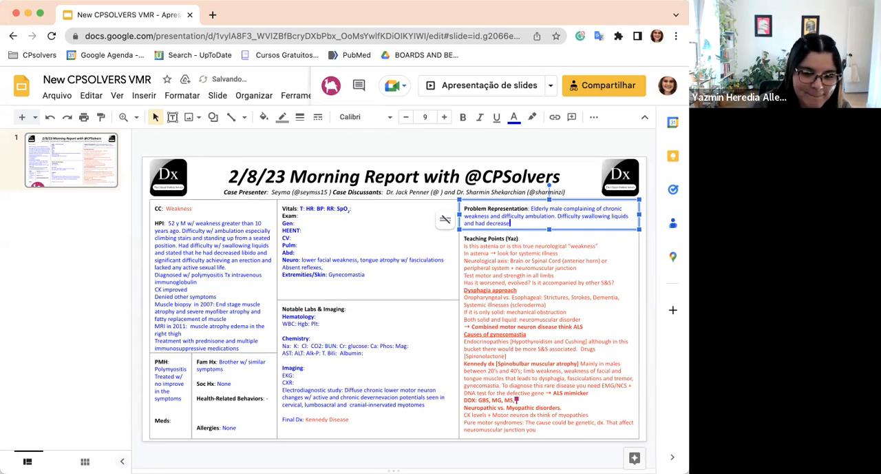
type("libido")
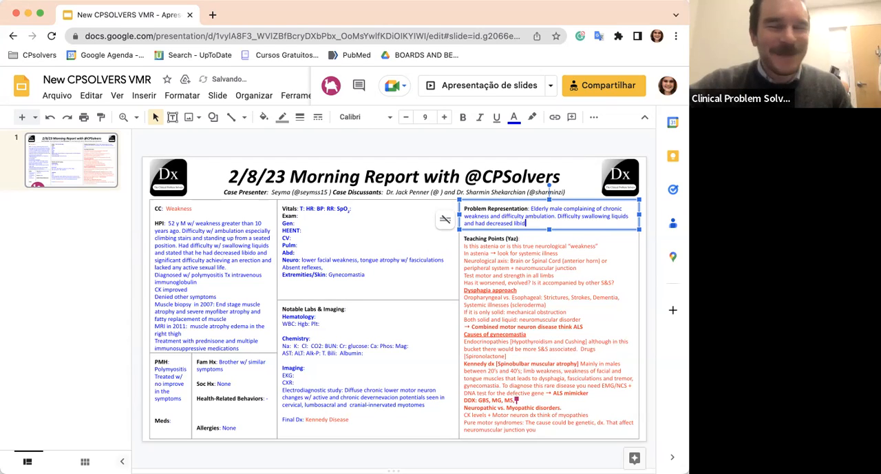
Extend the problem representation with 'and difficulty erection' after the libido note
type("and")
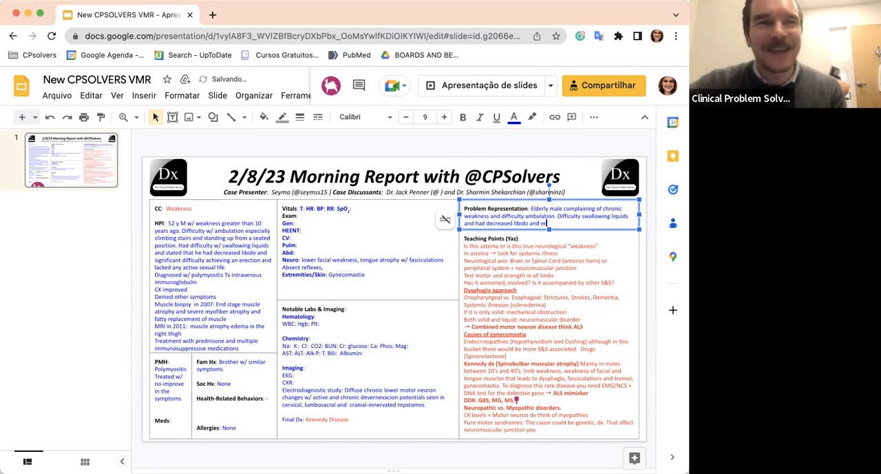
type("erection")
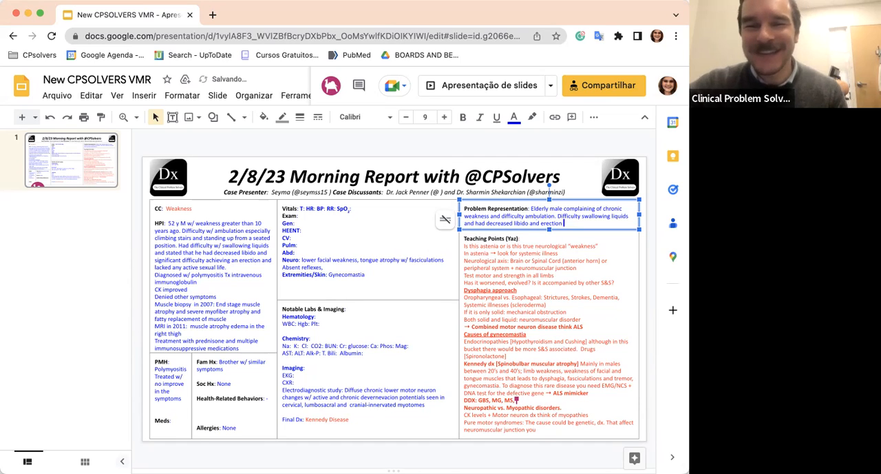
key("Backspace")
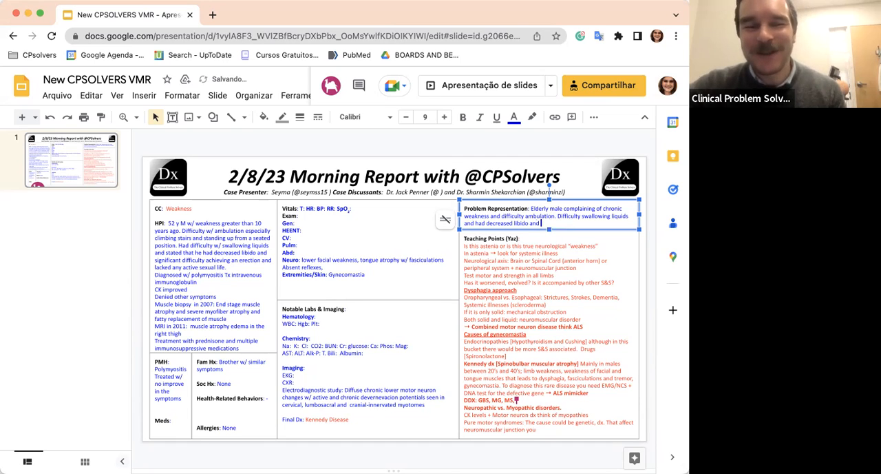
type("difficulty")
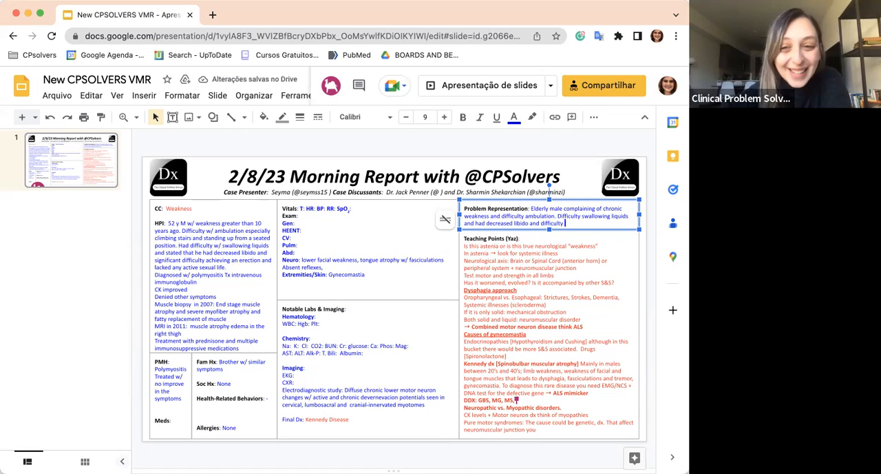
type("erectio")
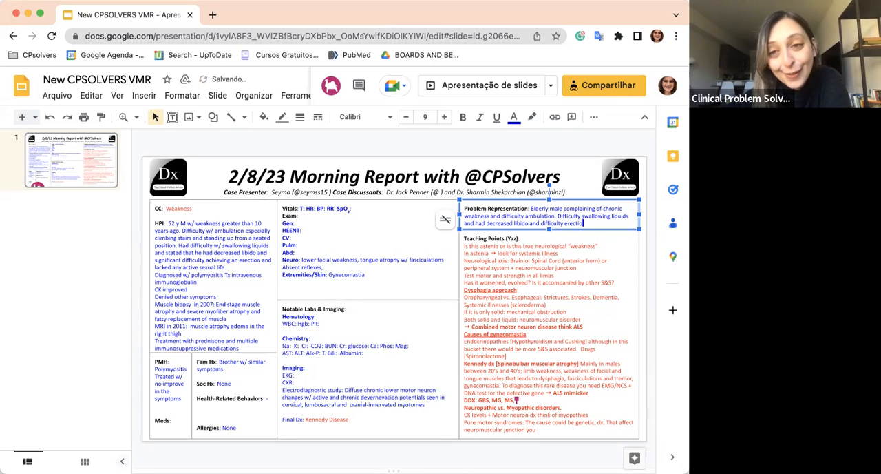